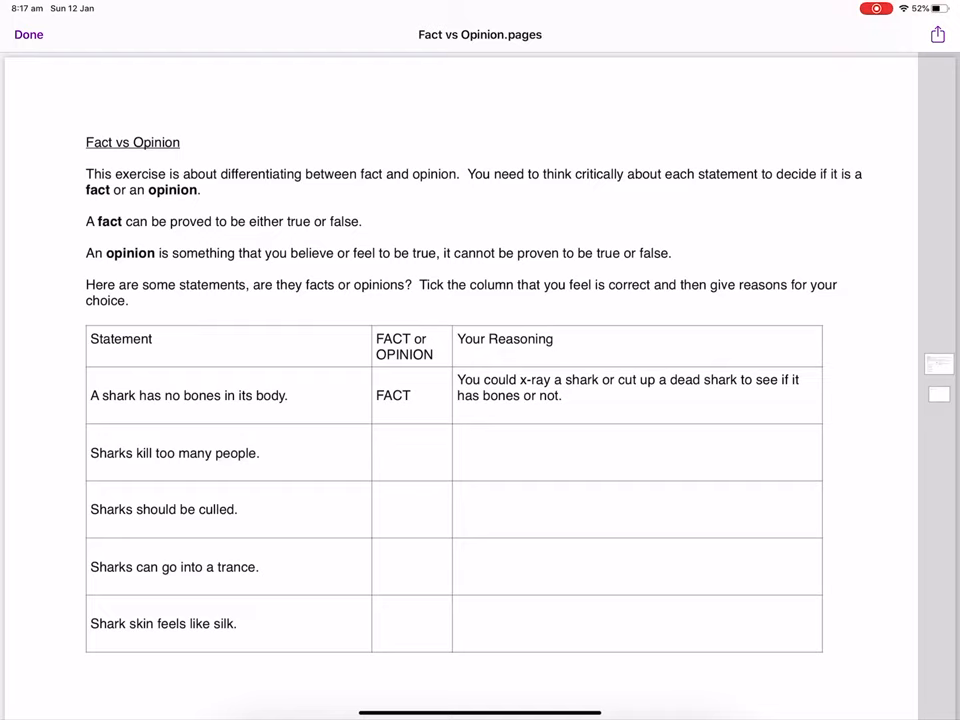
# Turn the read-only preview into an editable Pages copy, "Fact vs Opinion 4".
pyautogui.click(936, 34)
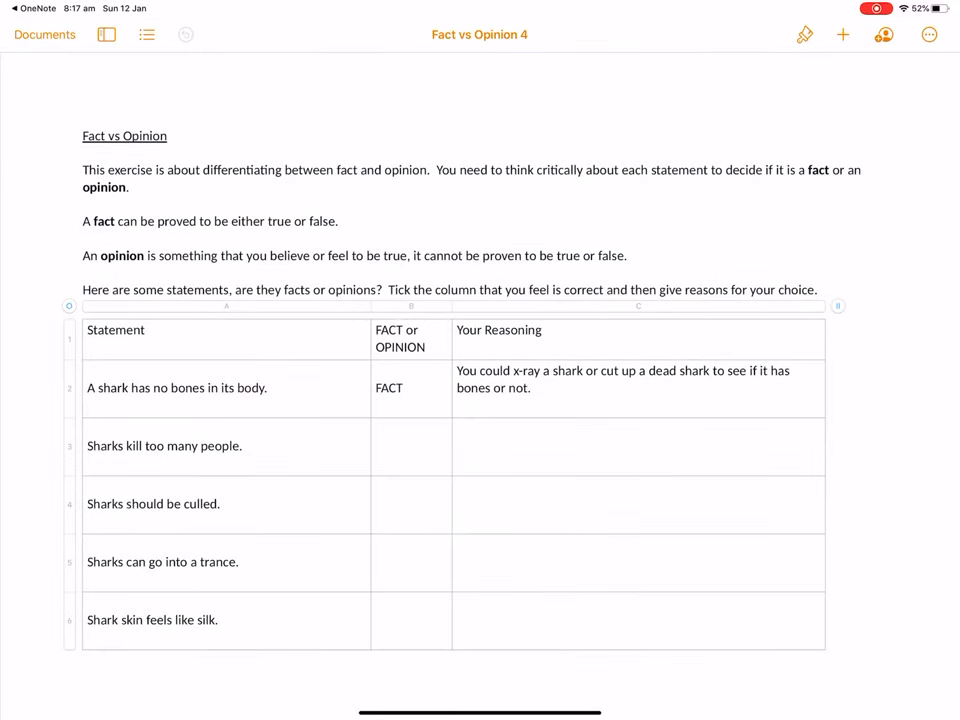
# Select Your Reasoning cells for the two shark statements, then reach the document options menu.
pyautogui.click(638, 446)
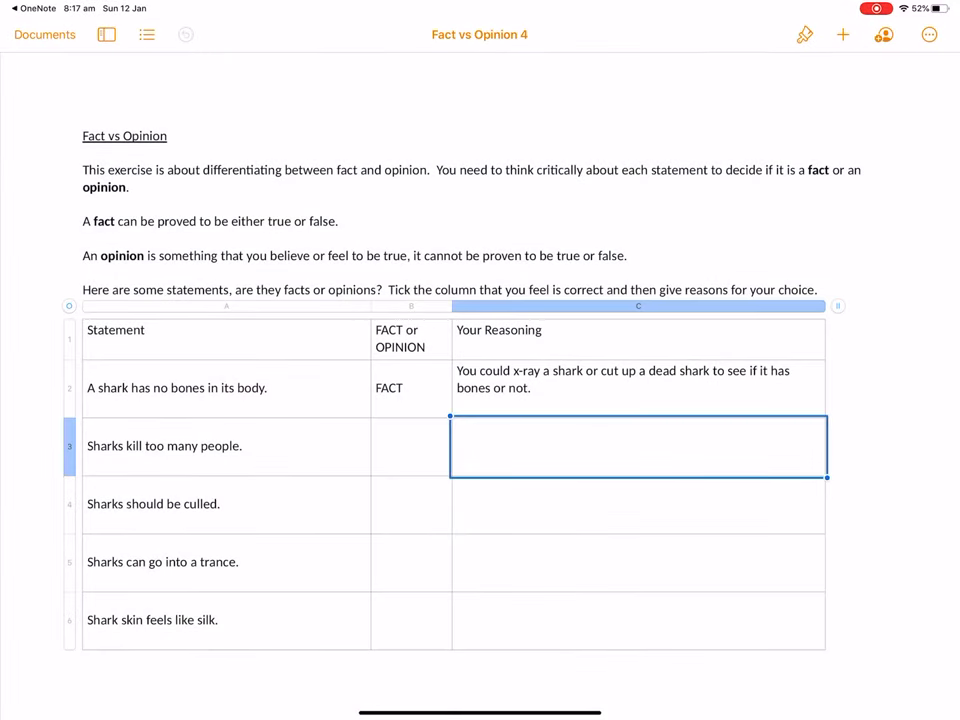
pyautogui.click(638, 504)
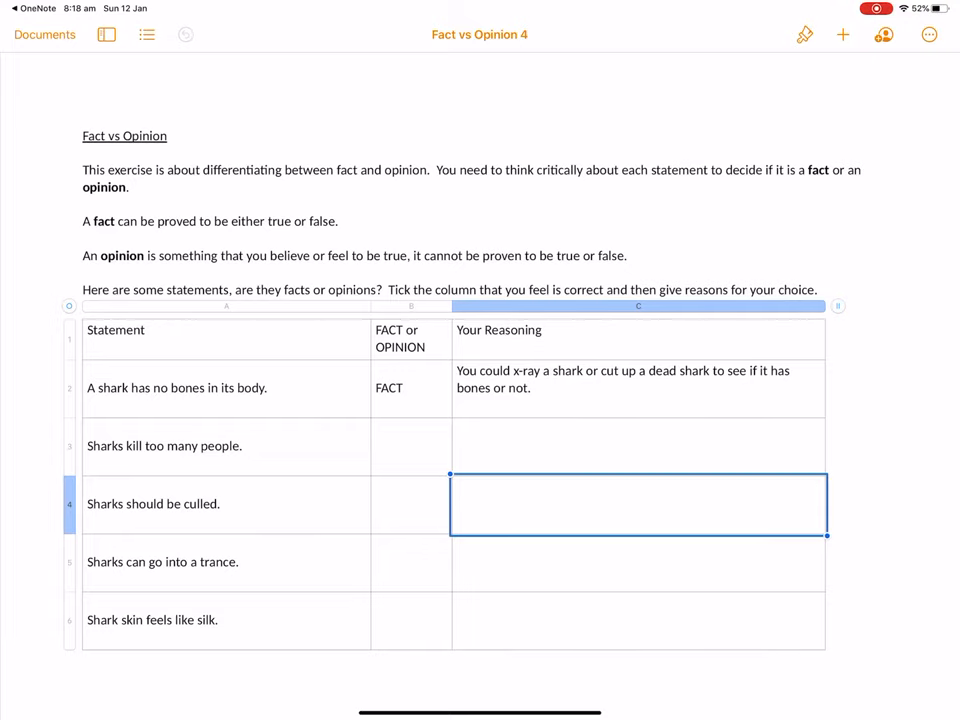
pyautogui.click(928, 34)
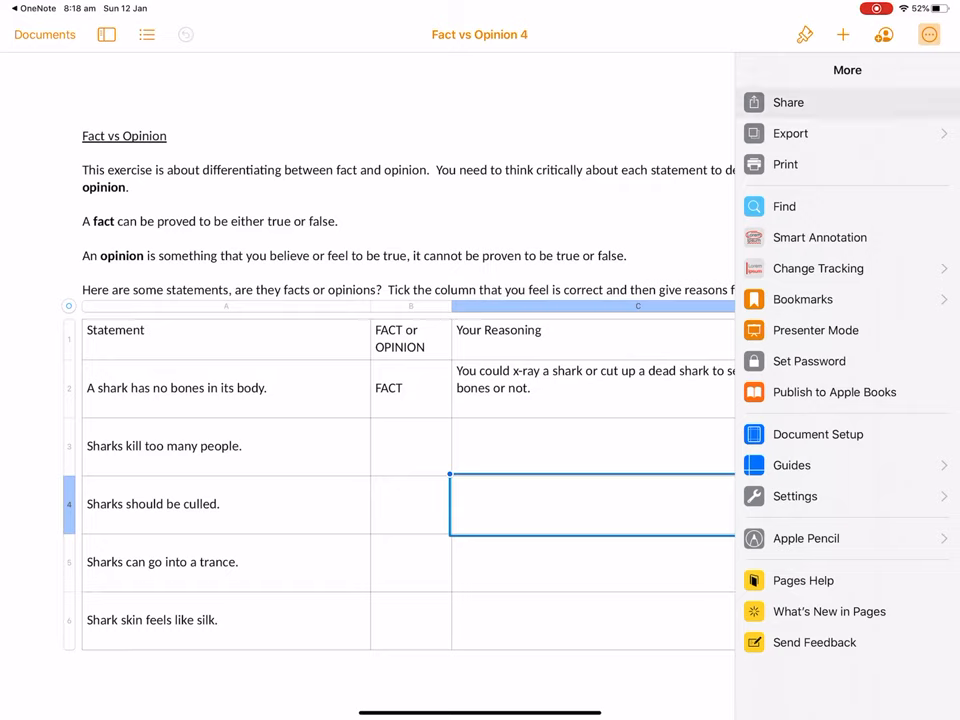
# Choose Share and Save to Files so the copy can go to OneDrive.
pyautogui.click(788, 102)
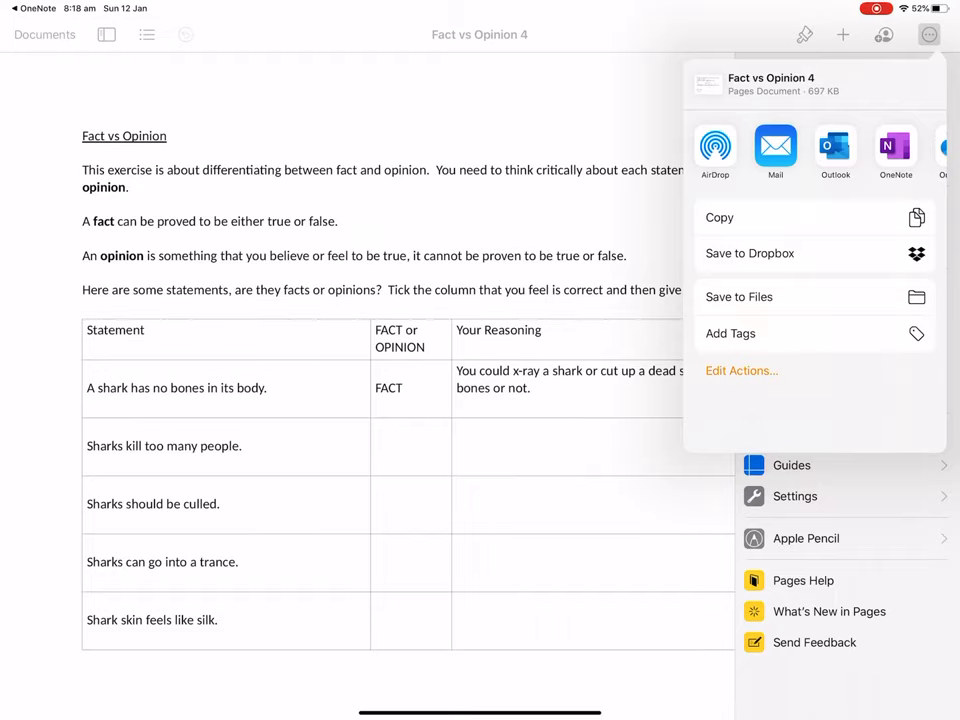
pyautogui.click(740, 296)
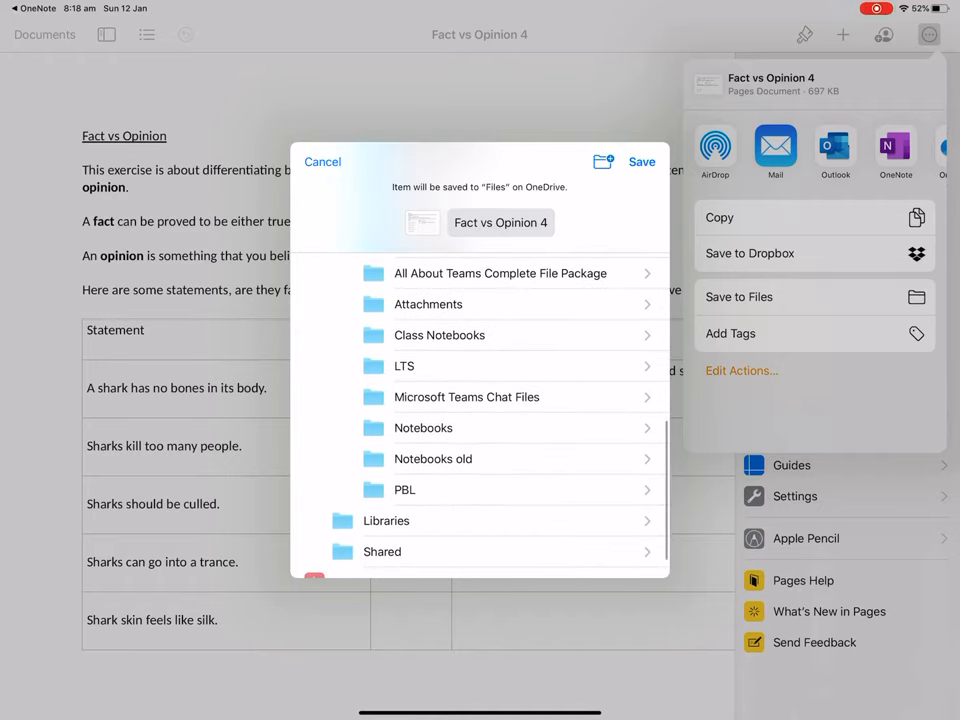
# Confirm saving to OneDrive and select the reasoning cell for "Sharks kill too many people".
pyautogui.click(404, 364)
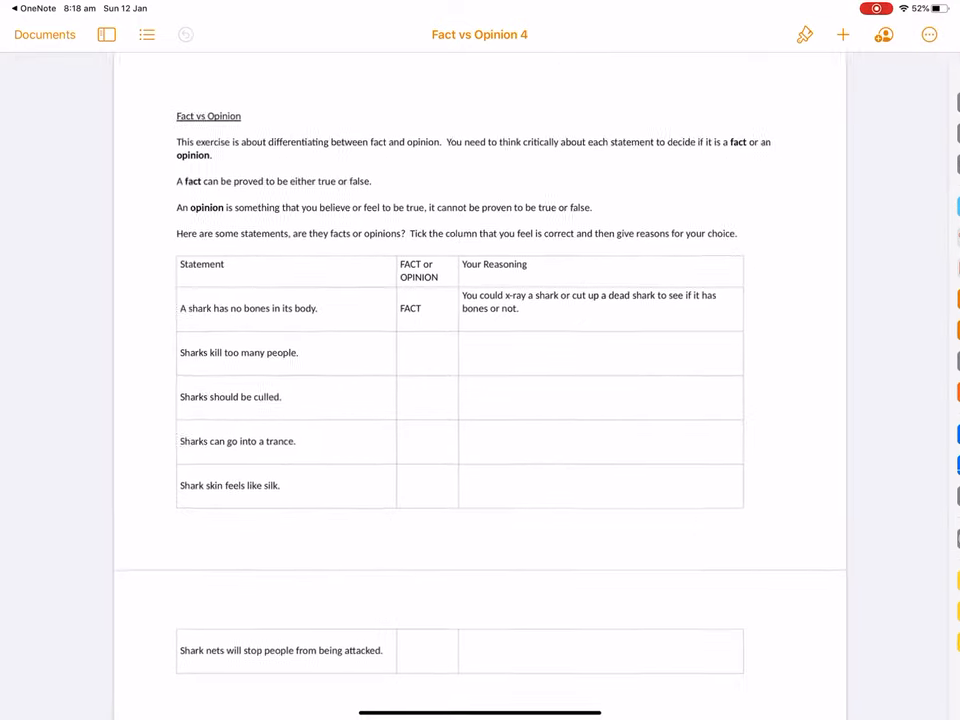
pyautogui.click(600, 352)
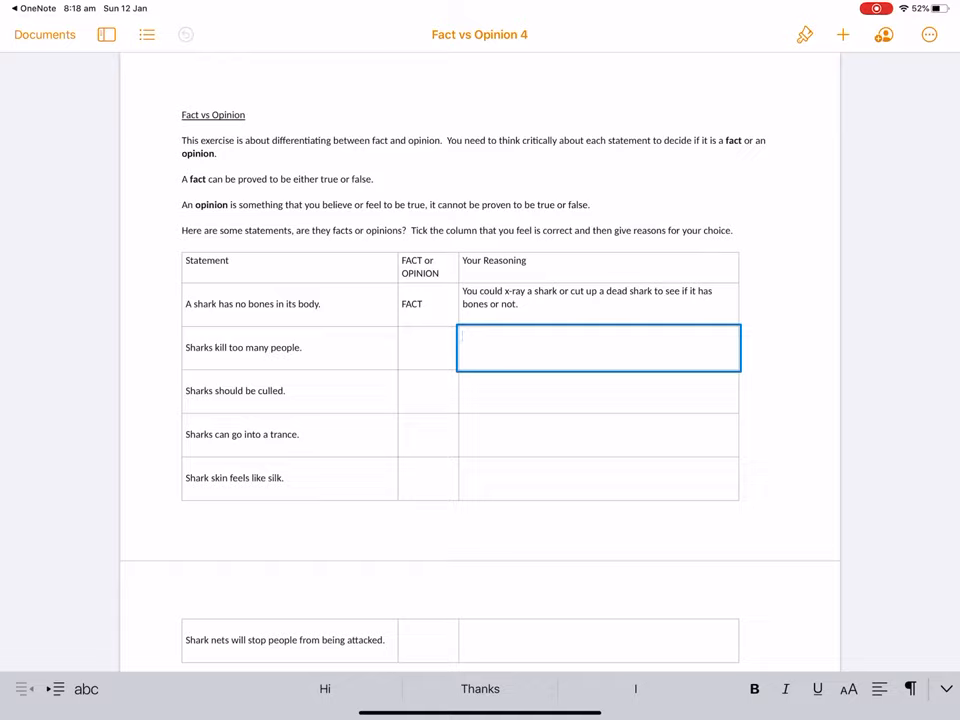